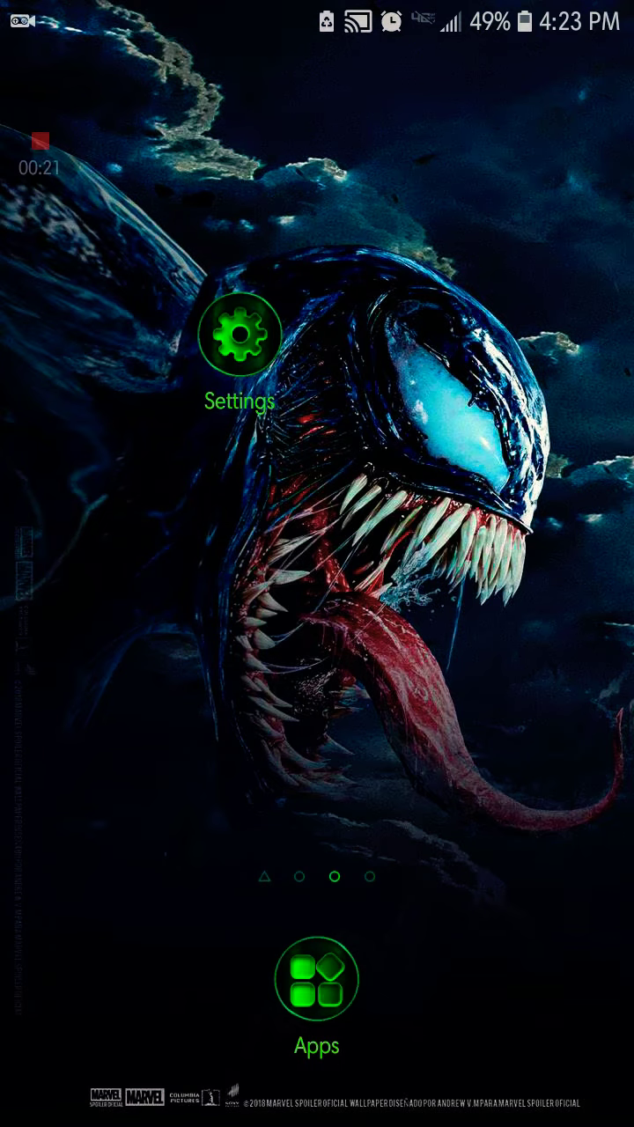
# Pull down the notification shade and enter the phone's Settings
pyautogui.moveTo(317, 8); pyautogui.dragTo(317, 353)
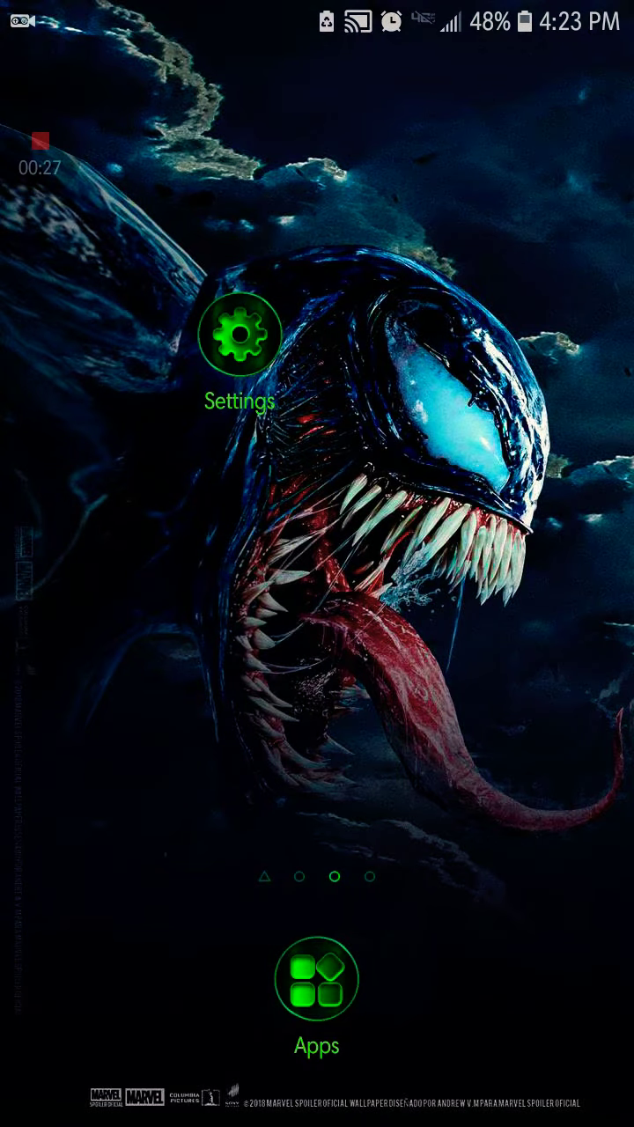
pyautogui.click(318, 978)
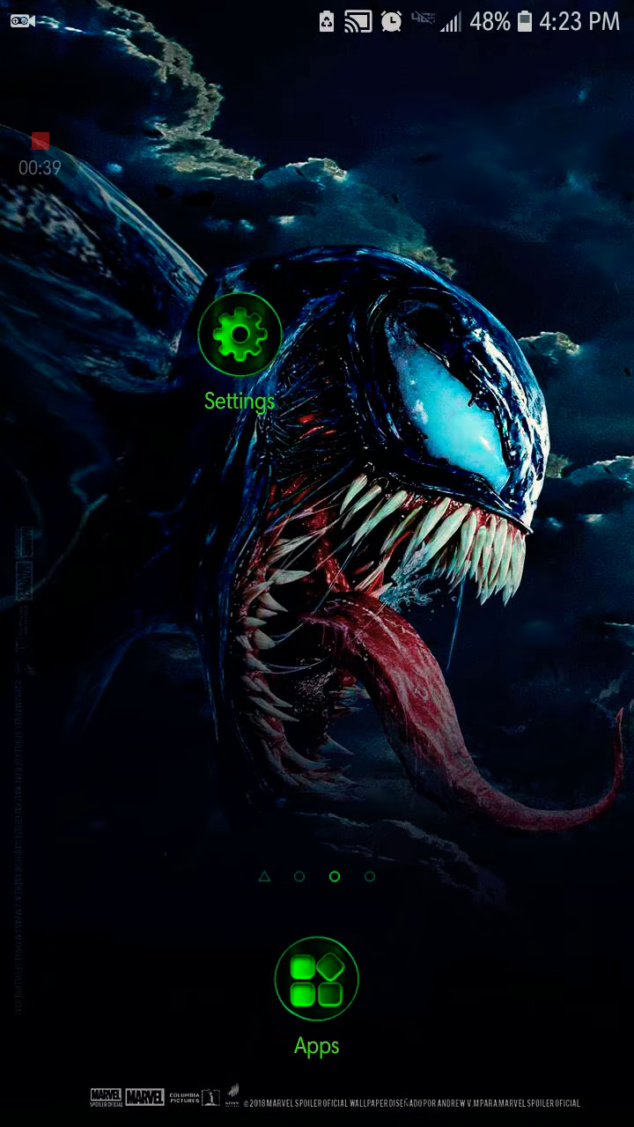
pyautogui.click(241, 339)
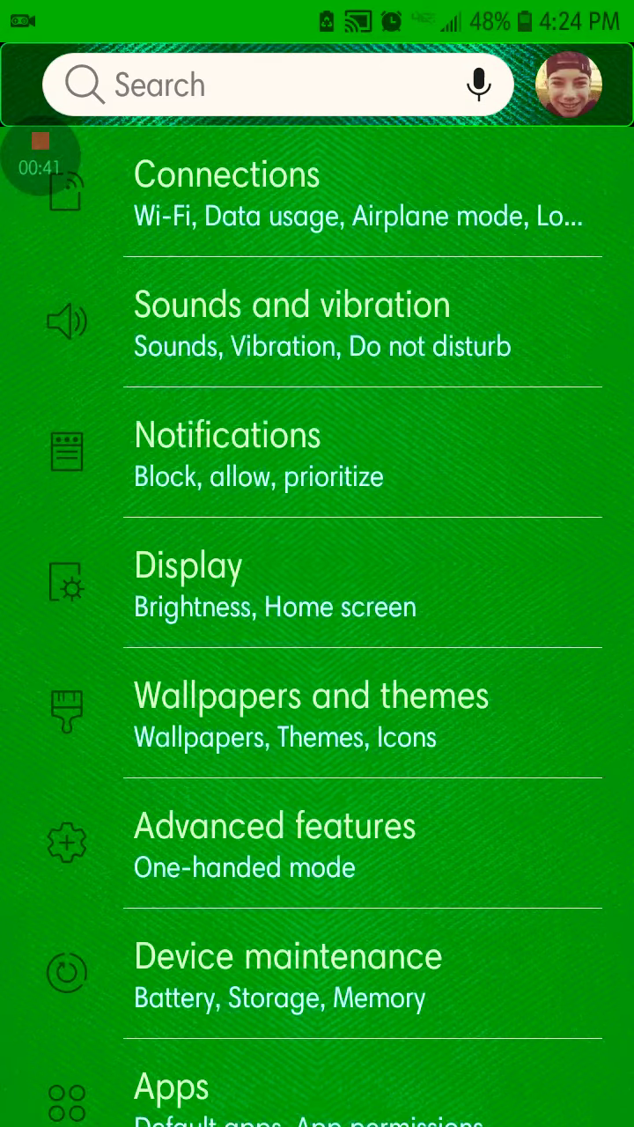
# View Software information under About phone, reaching the Build number, then return to About phone
pyautogui.scroll(-3)
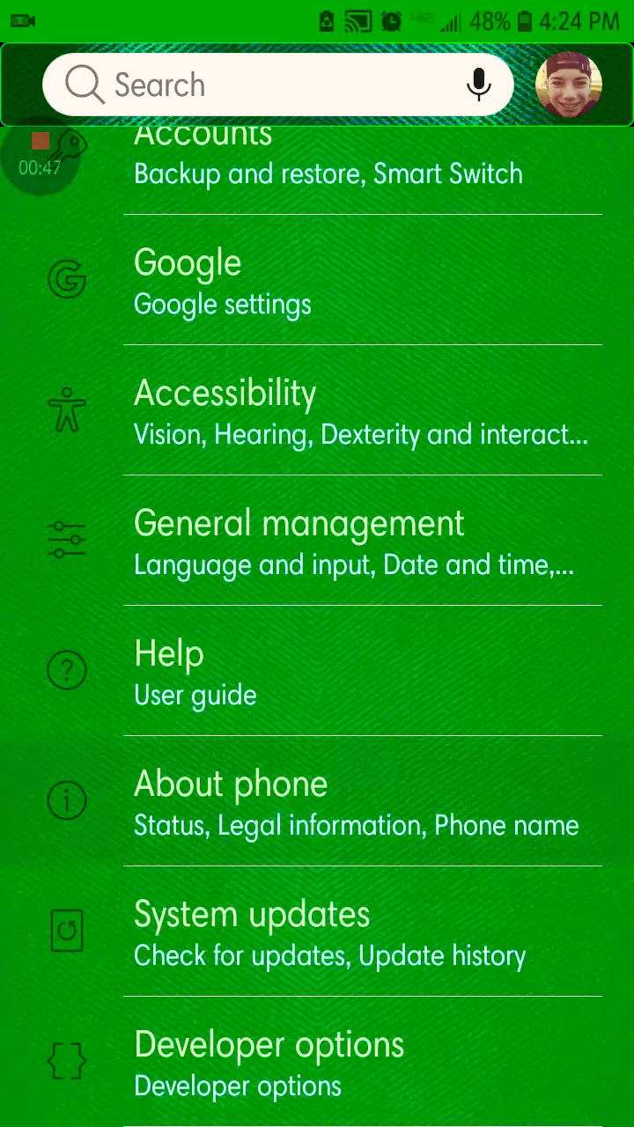
pyautogui.click(231, 802)
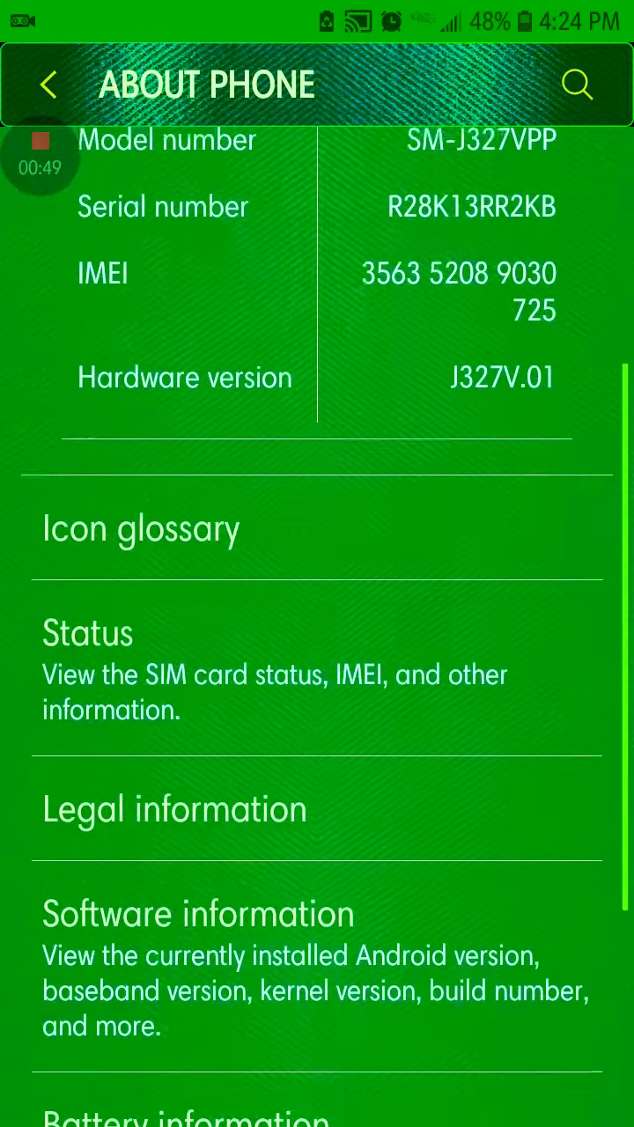
pyautogui.scroll(-3)
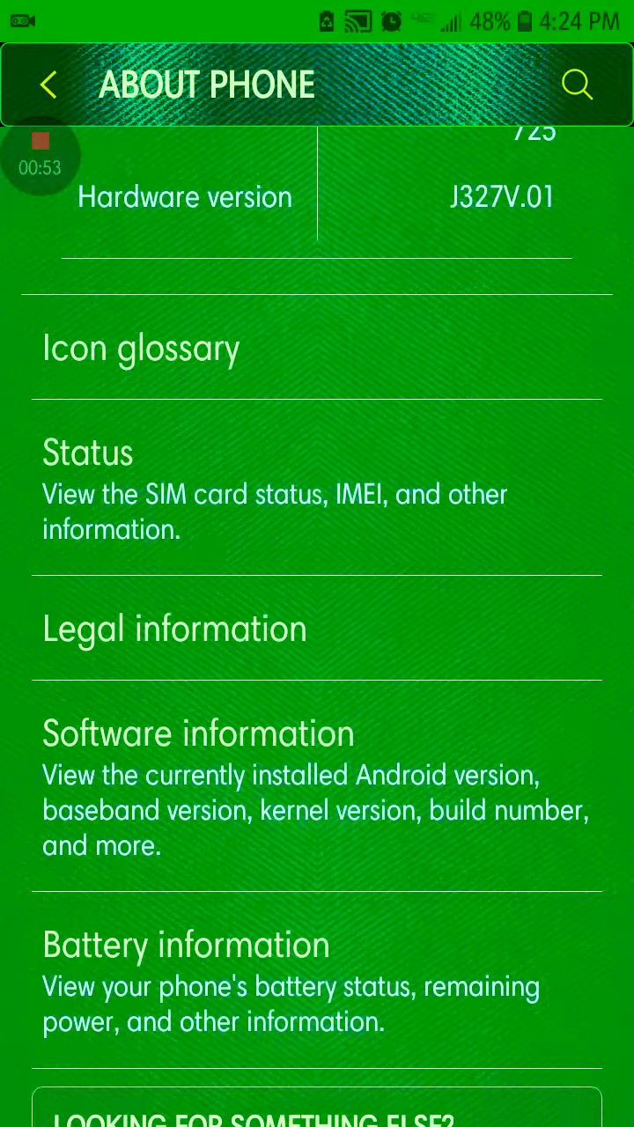
pyautogui.click(197, 733)
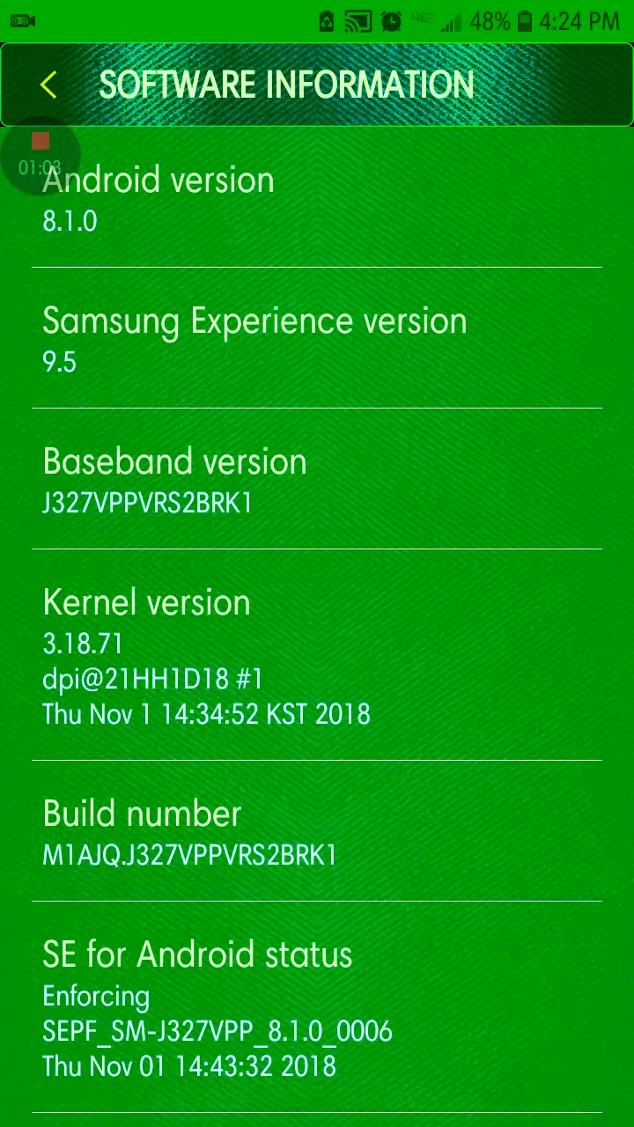
pyautogui.scroll(-3)
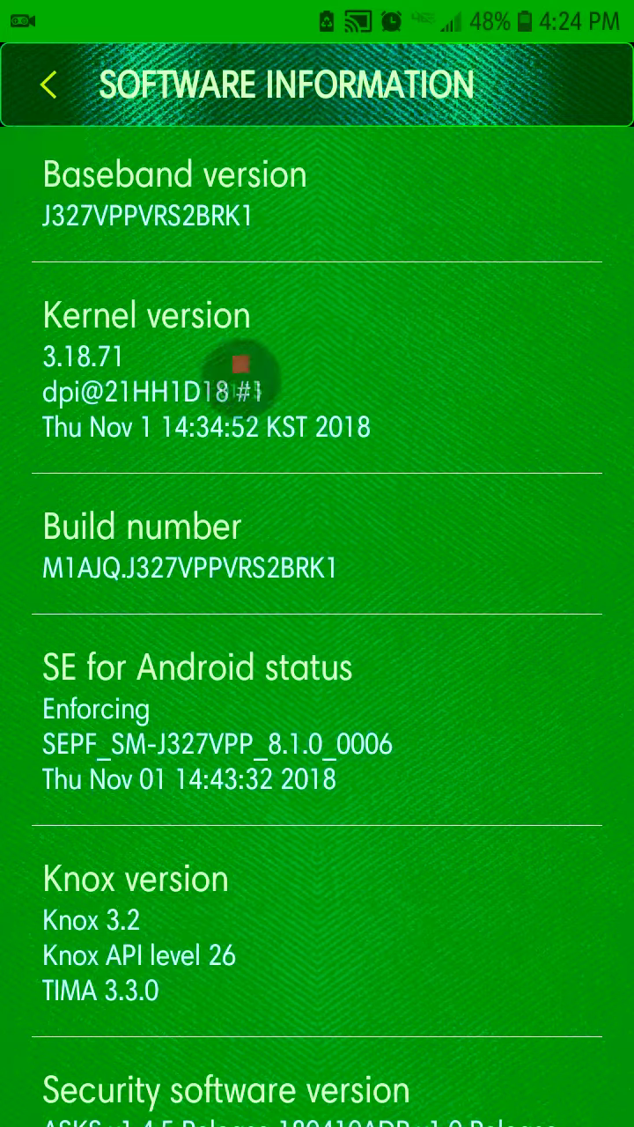
pyautogui.click(50, 85)
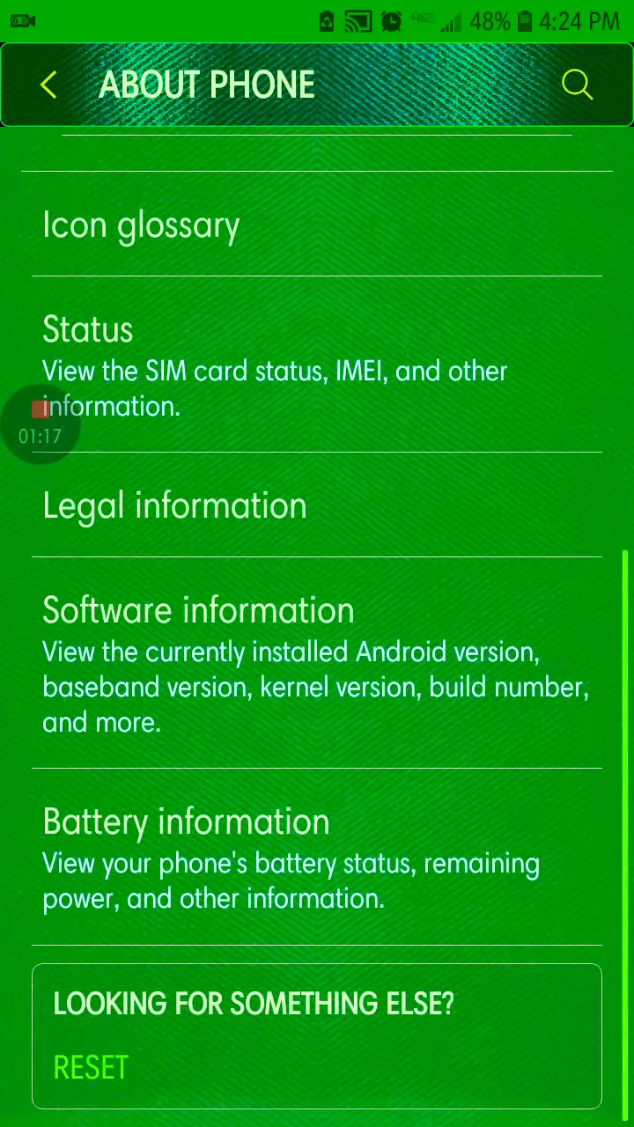
# Return to the main Settings list and scroll down to the newly enabled Developer options
pyautogui.click(49, 84)
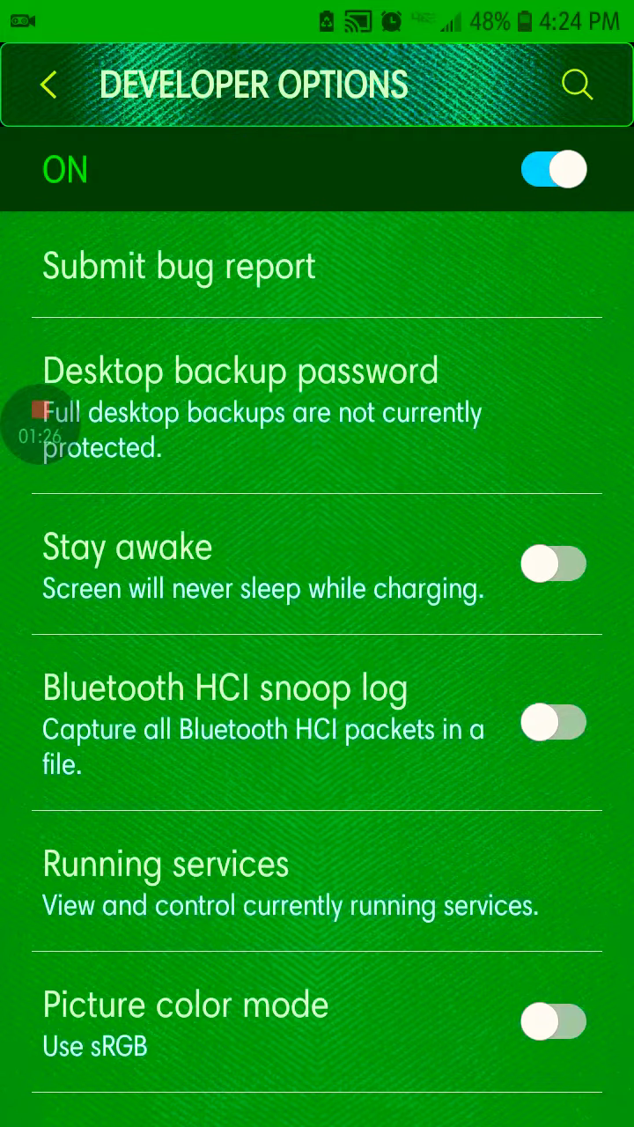
pyautogui.scroll(-3)
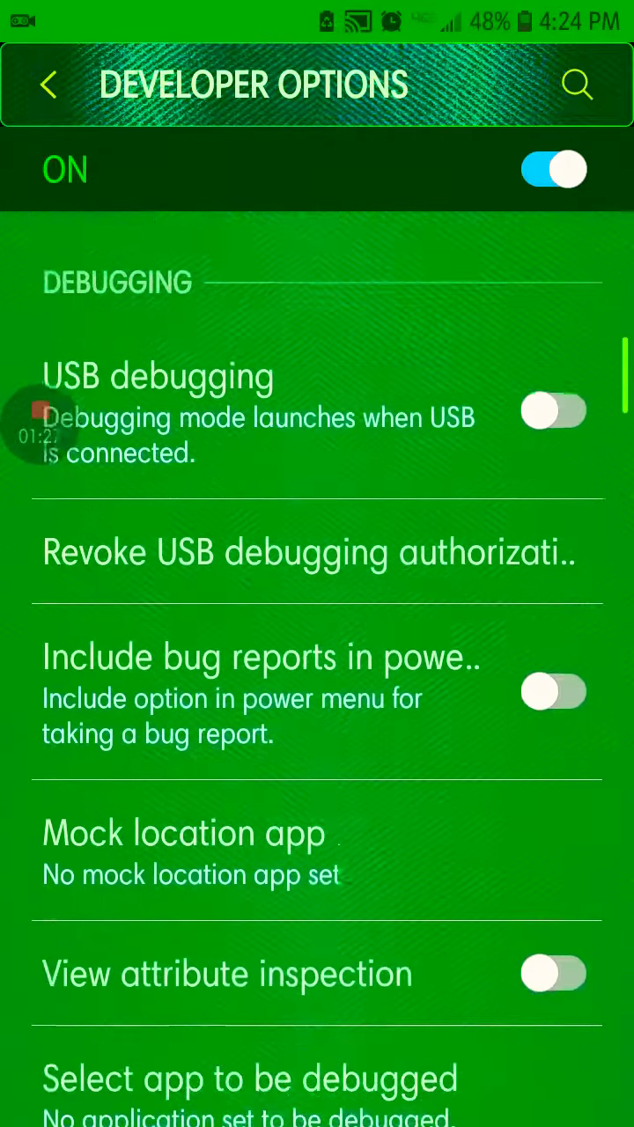
pyautogui.scroll(-3)
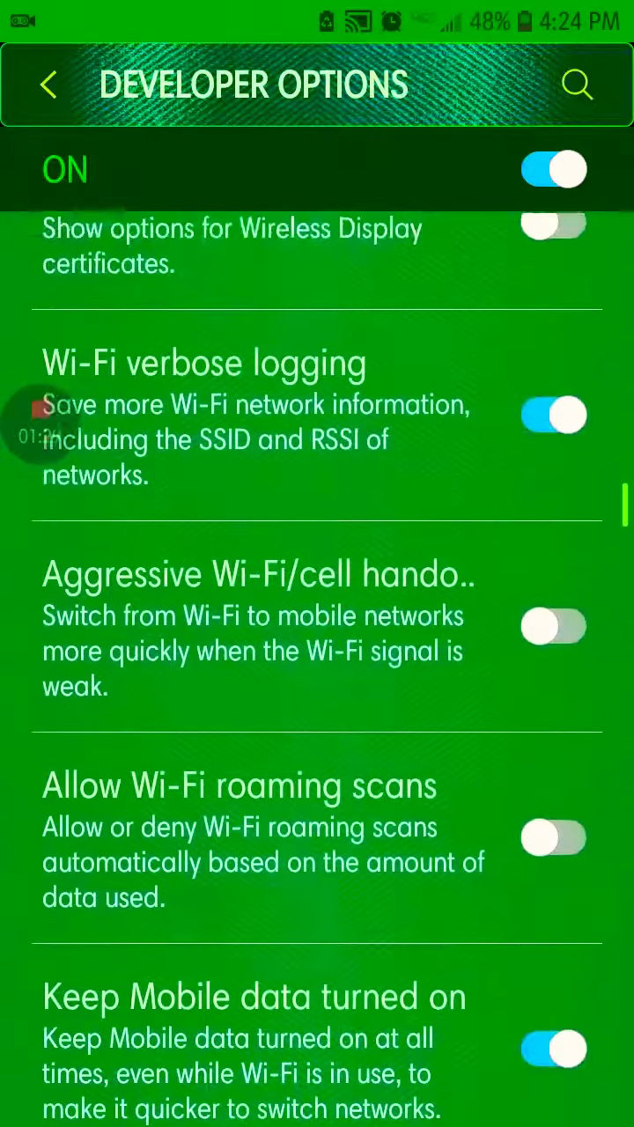
pyautogui.scroll(-3)
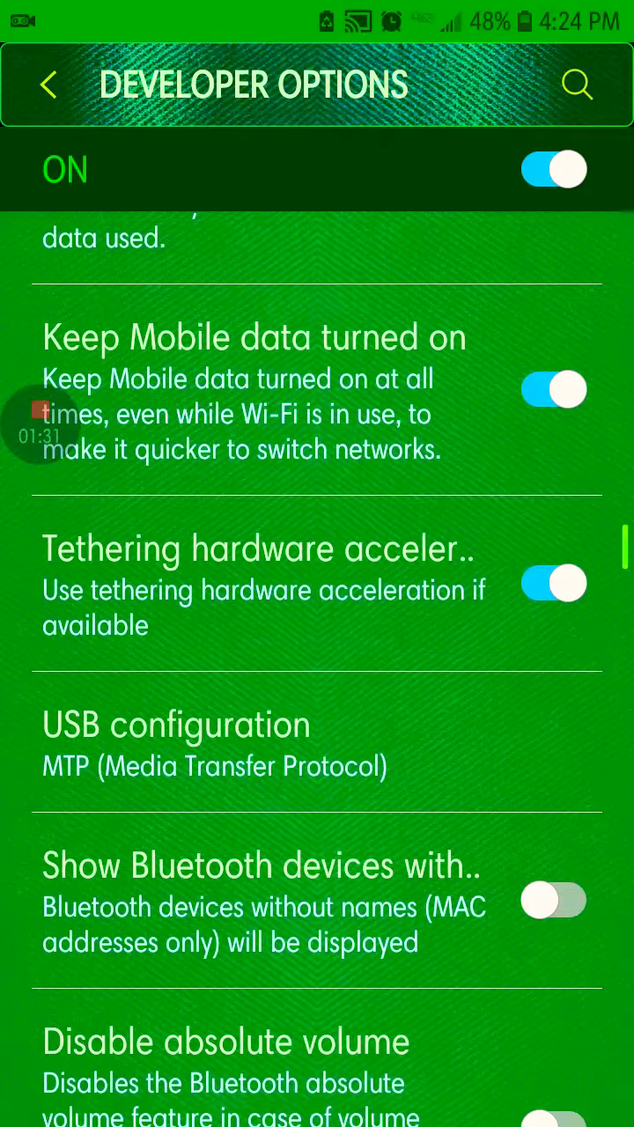
pyautogui.scroll(-3)
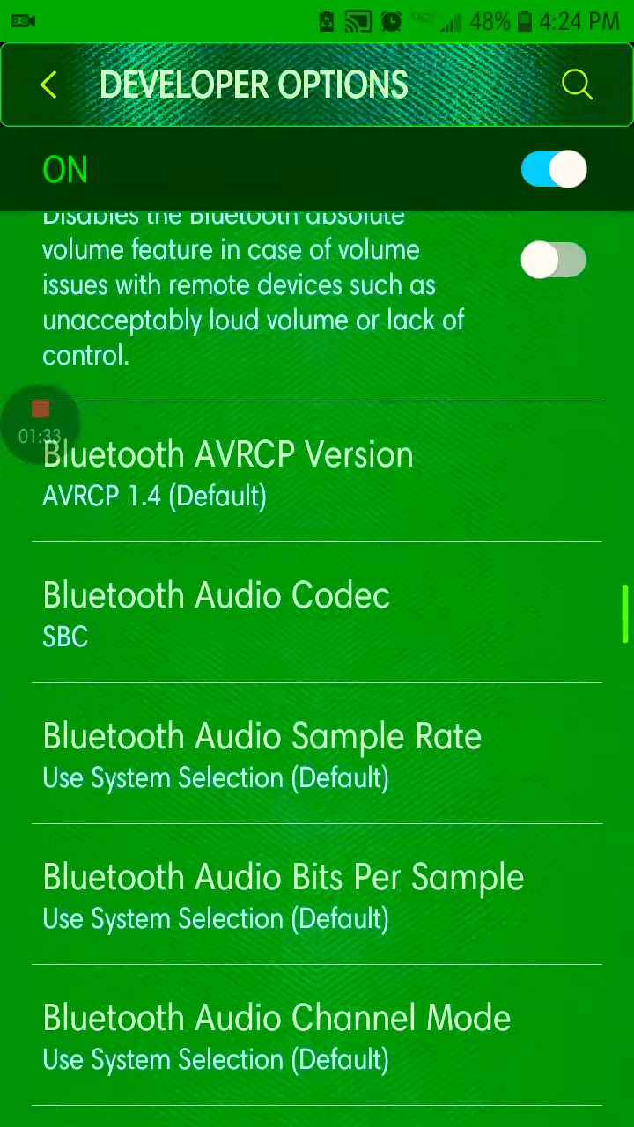
pyautogui.scroll(-3)
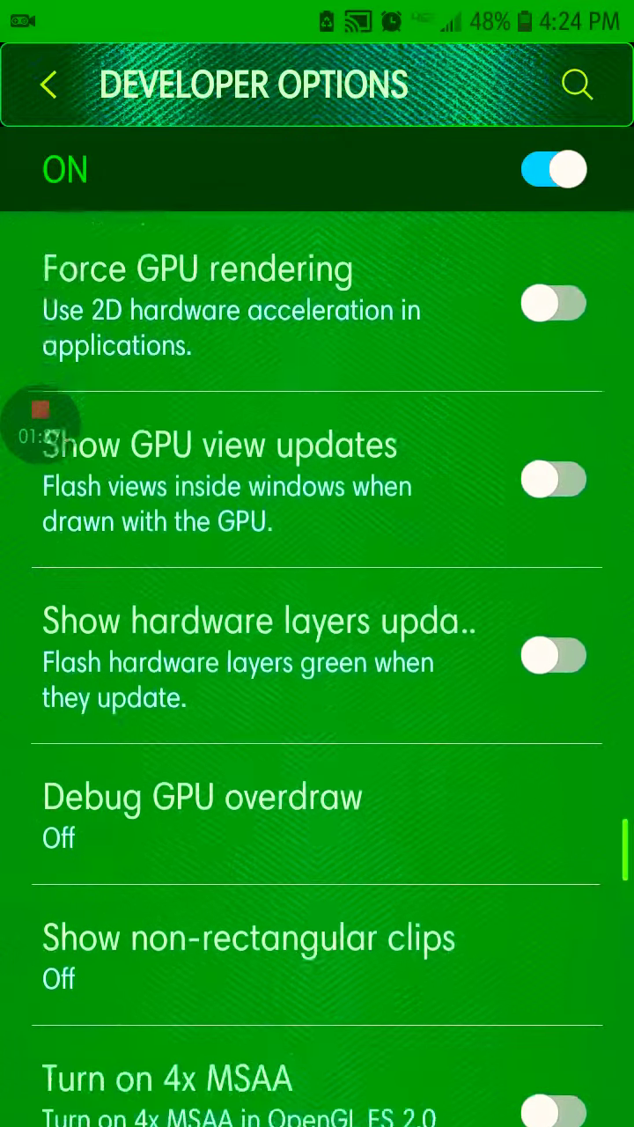
pyautogui.scroll(-3)
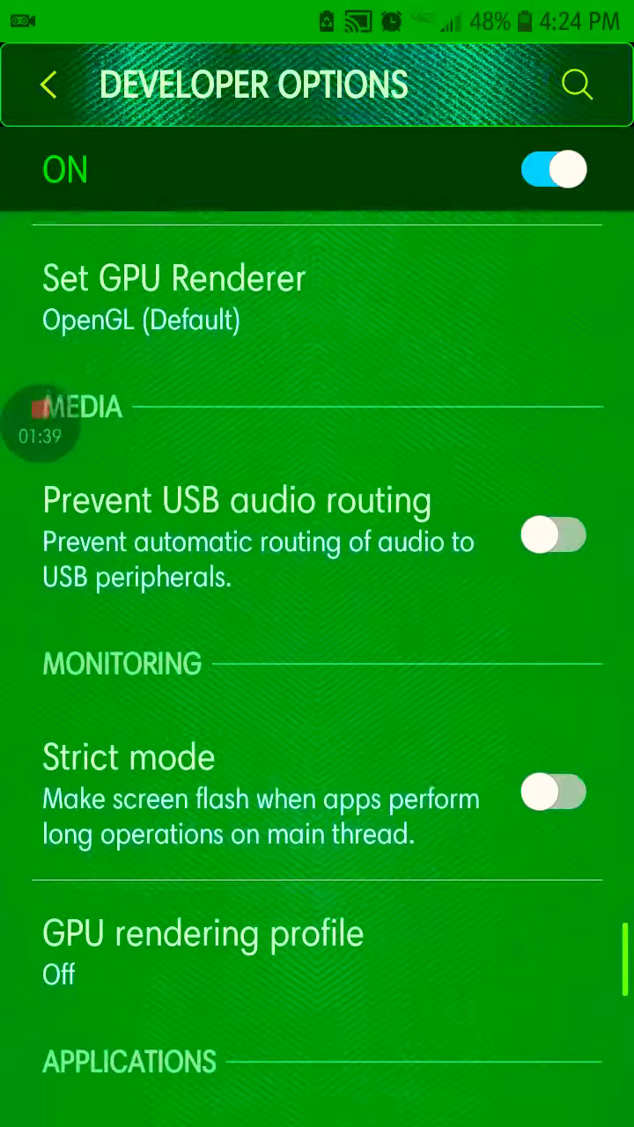
pyautogui.scroll(-3)
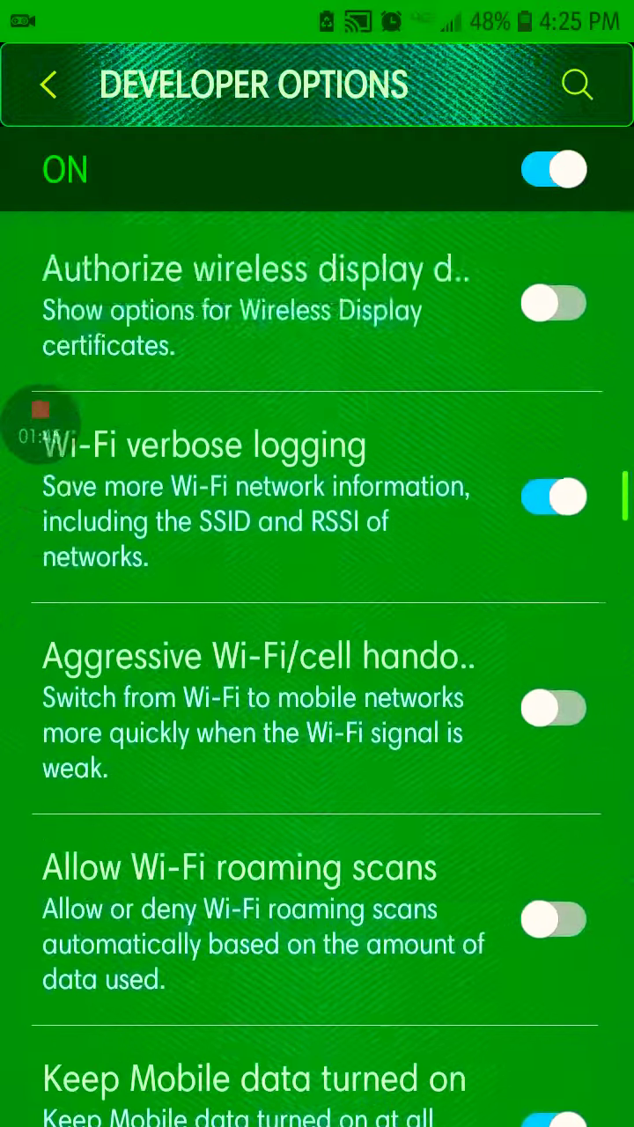
# Scroll through Developer options past debugging and networking to the Drawing section
pyautogui.scroll(-3)
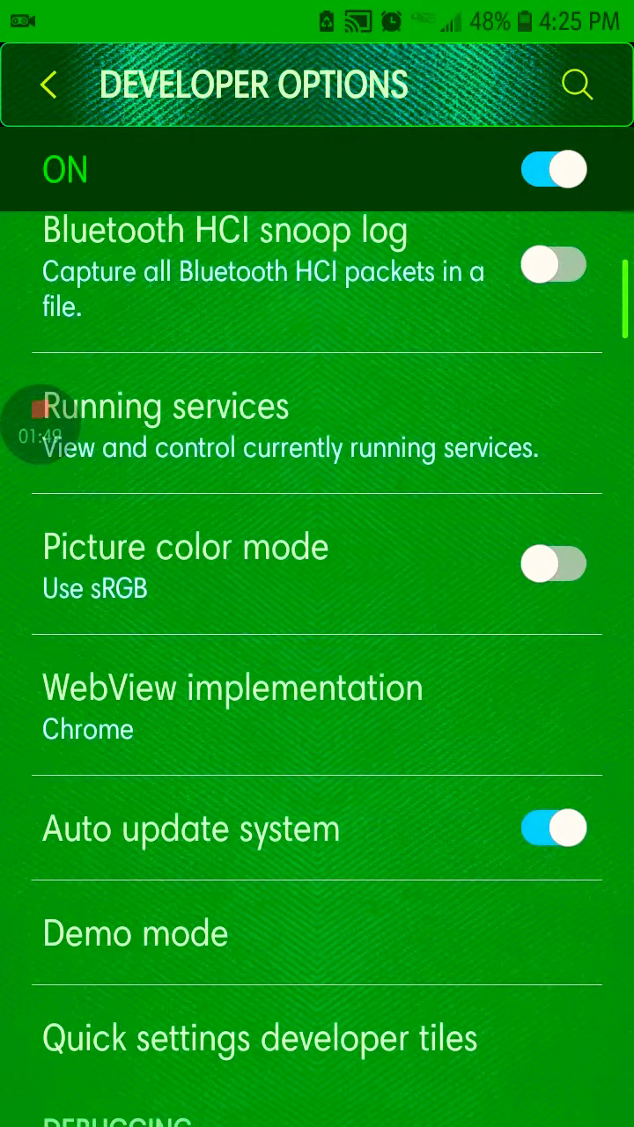
pyautogui.scroll(-3)
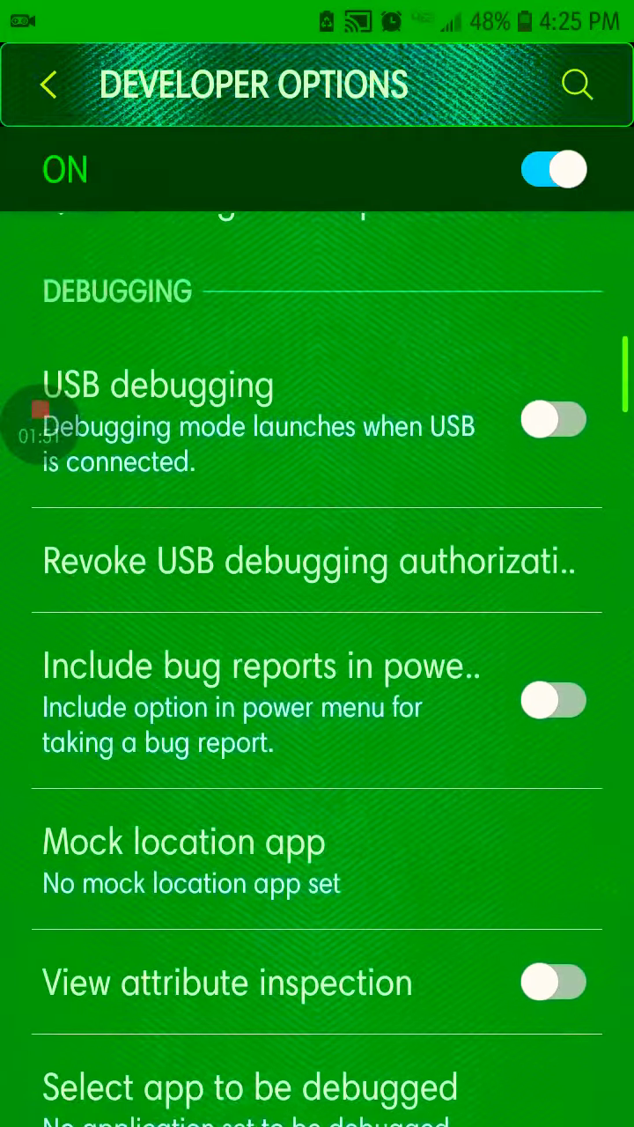
pyautogui.scroll(-3)
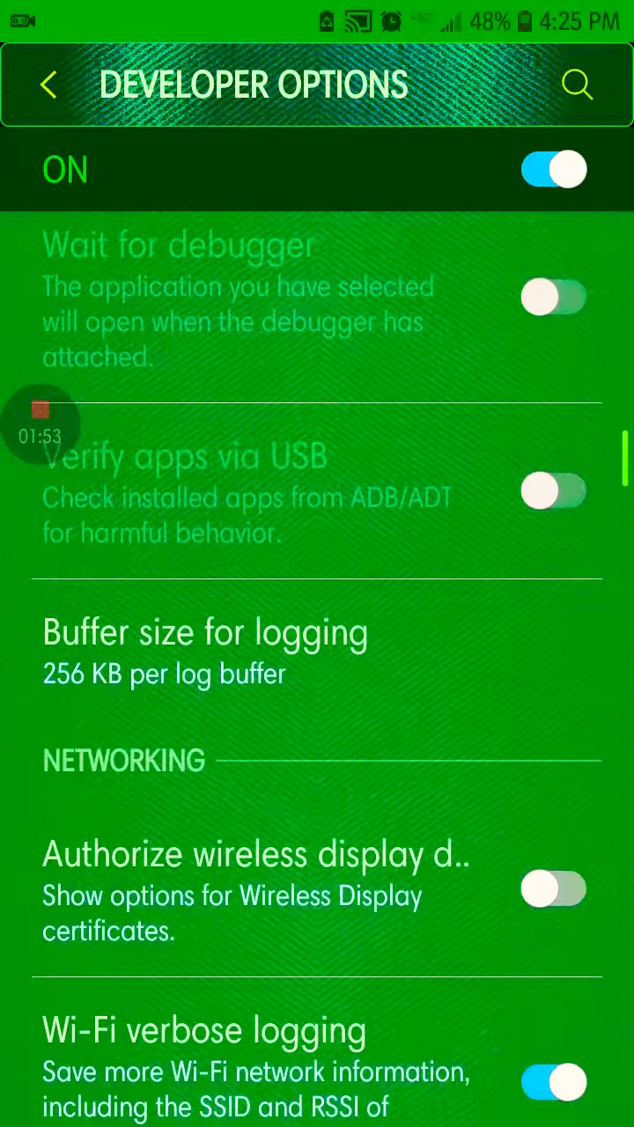
pyautogui.scroll(-3)
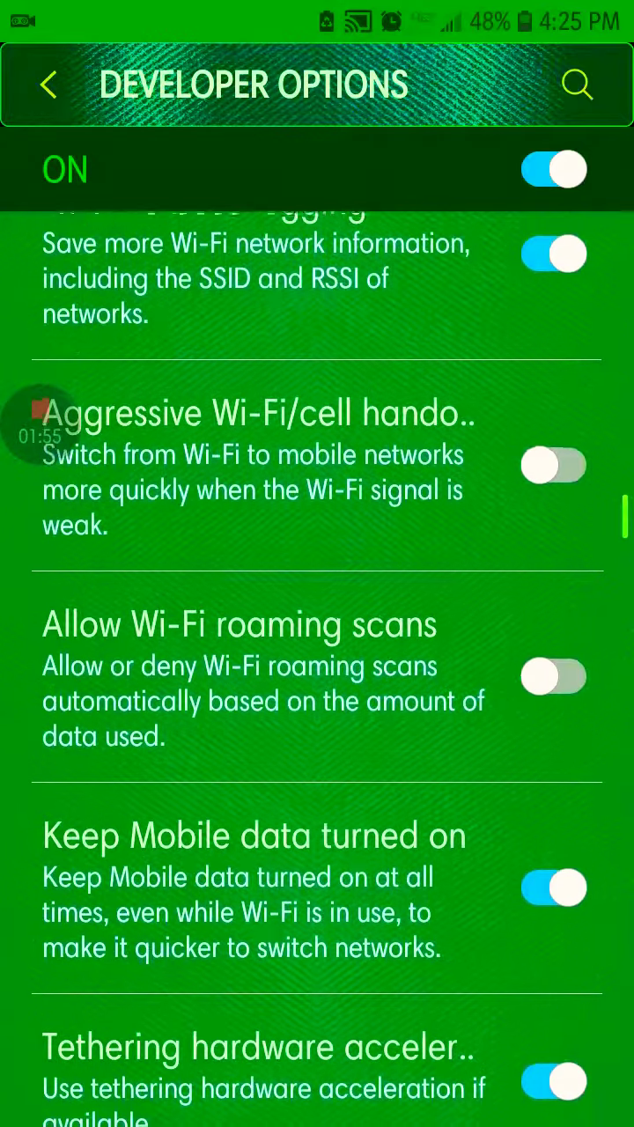
pyautogui.scroll(-3)
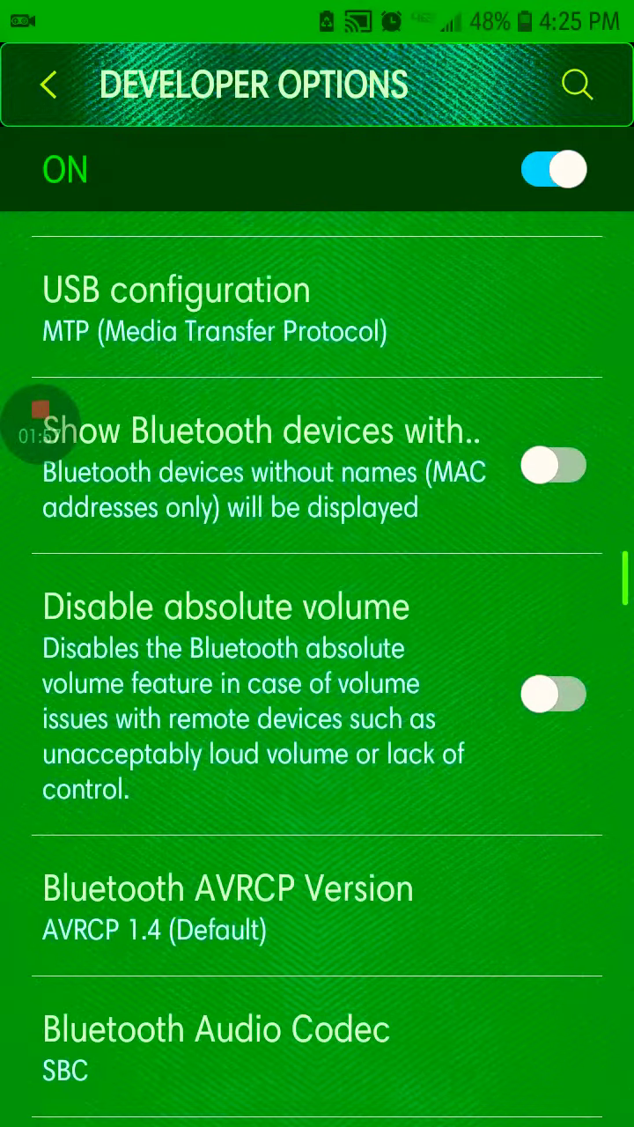
pyautogui.scroll(-3)
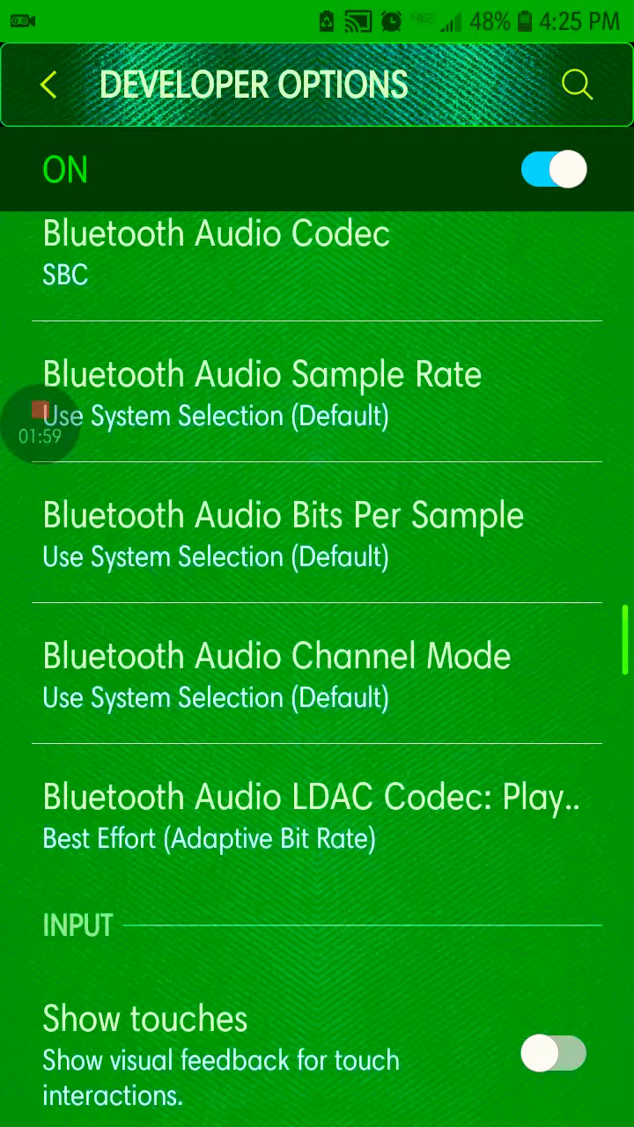
pyautogui.scroll(-3)
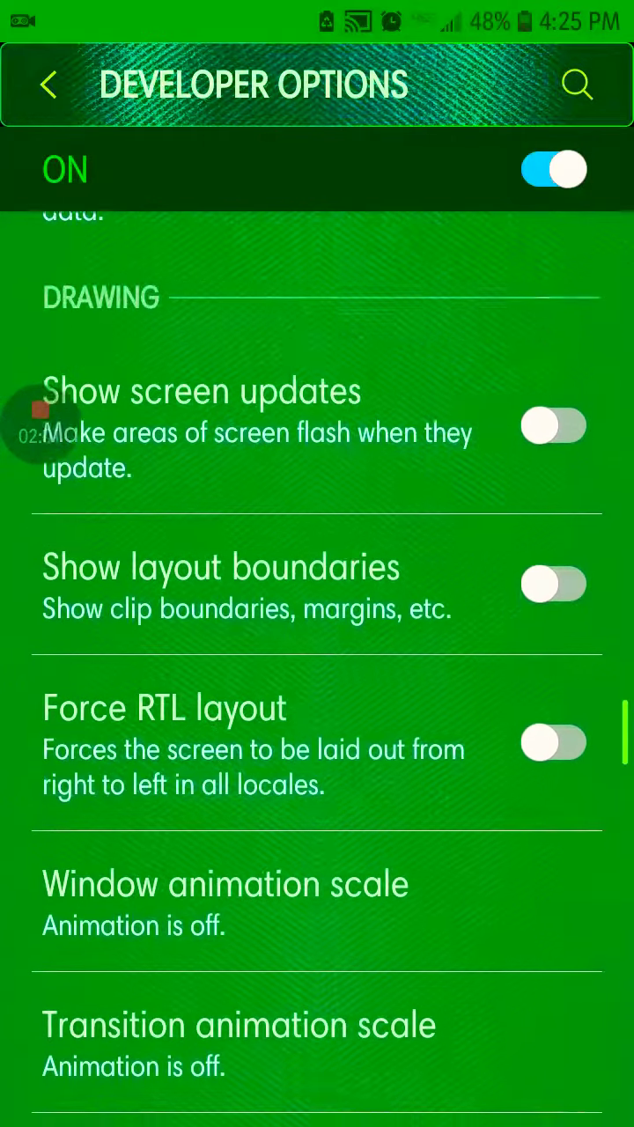
# Try the animation scale dialogs, choosing 1x and 10x values first
pyautogui.click(226, 885)
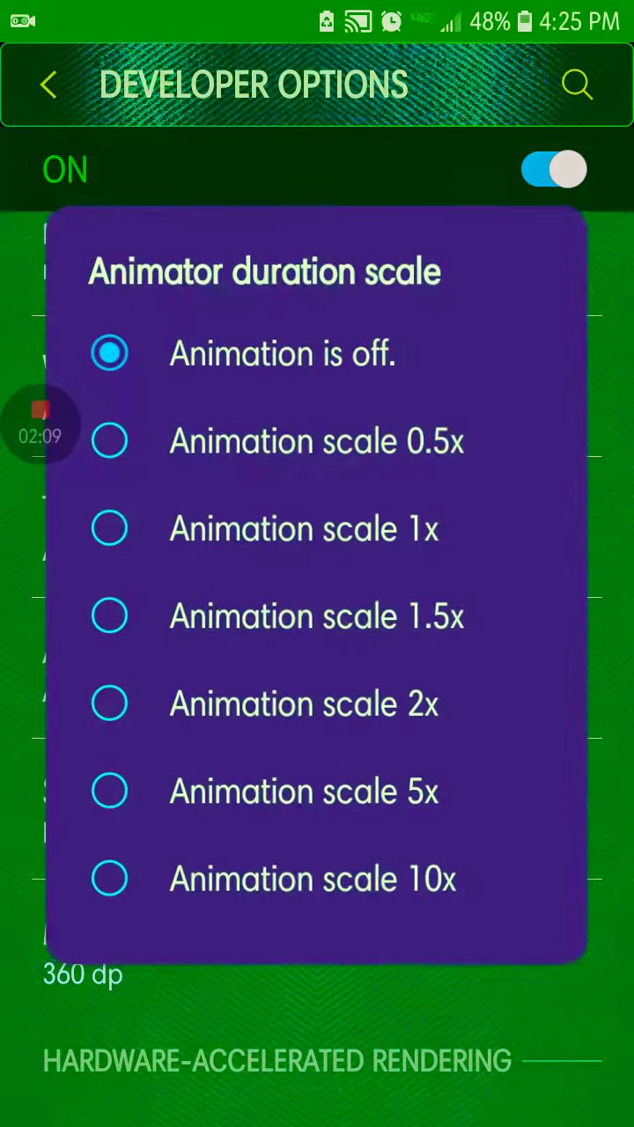
pyautogui.click(303, 528)
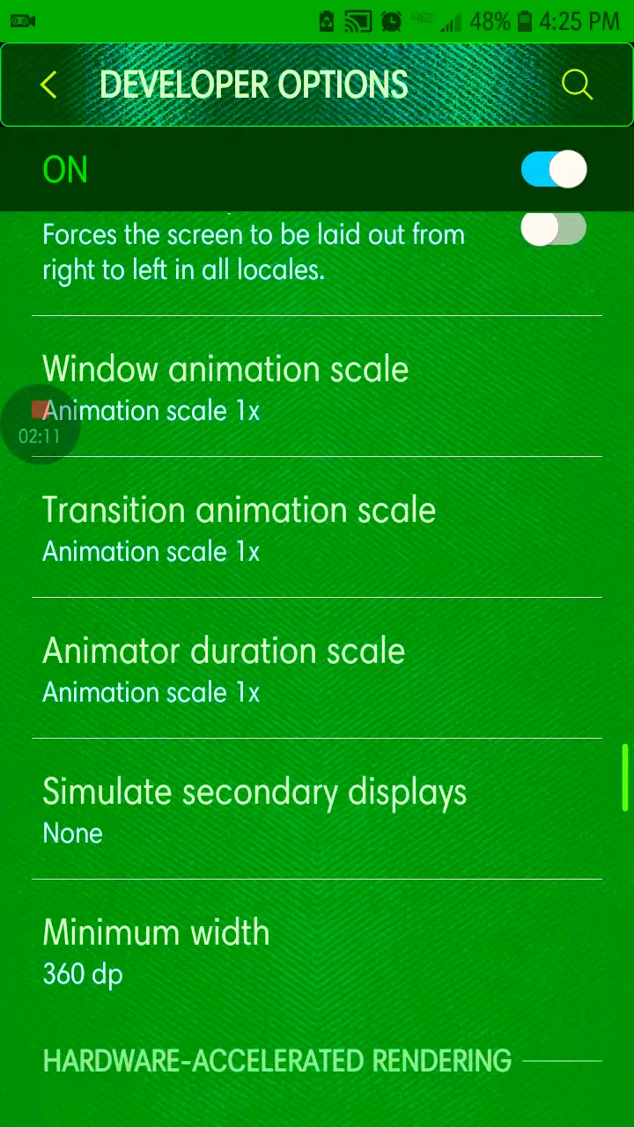
pyautogui.click(226, 369)
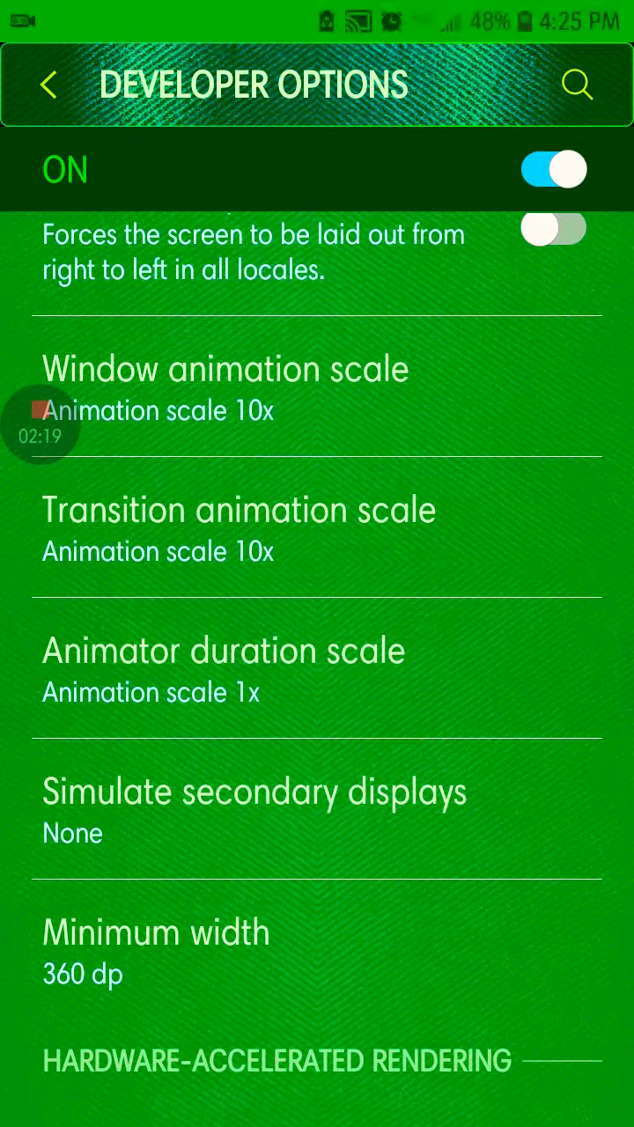
# Set the window animation and animator duration scales to Animation scale 5x
pyautogui.click(224, 652)
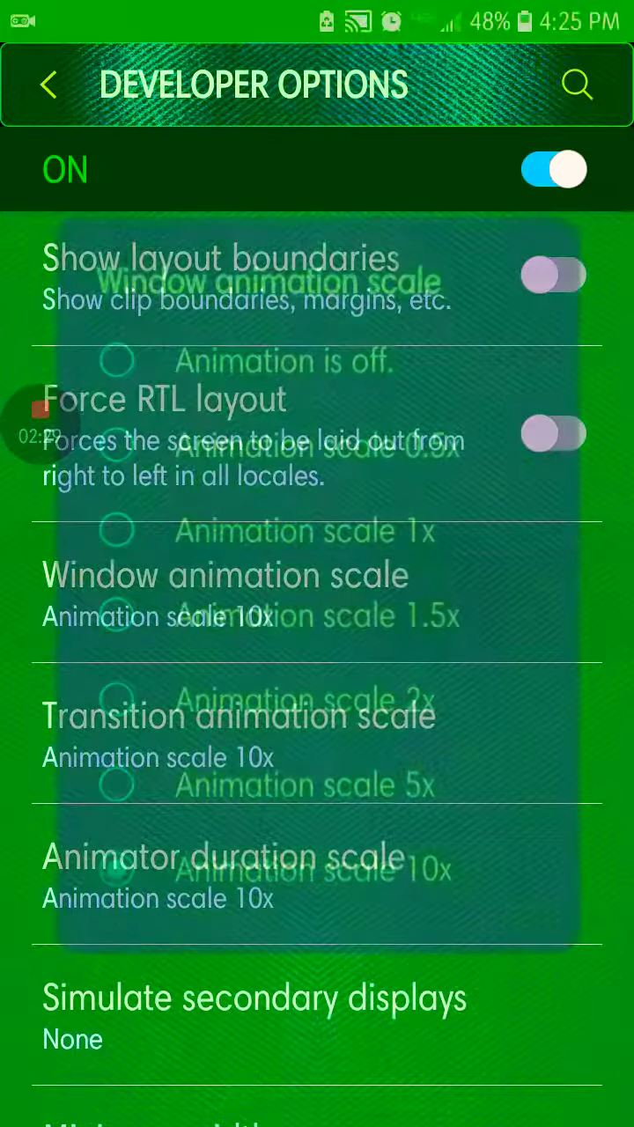
pyautogui.click(225, 574)
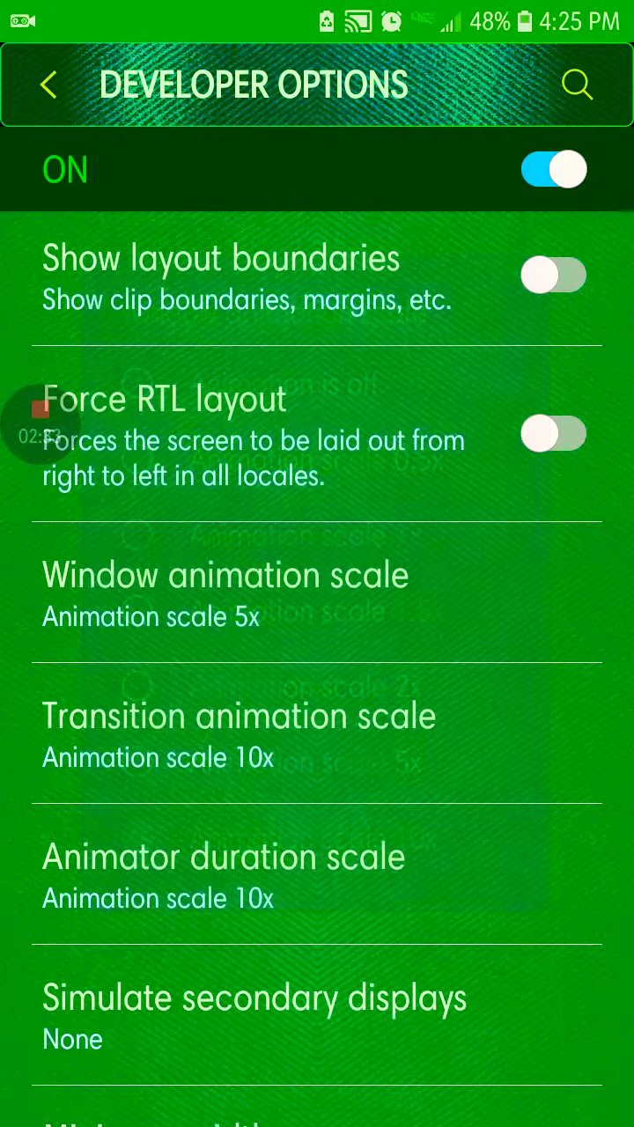
pyautogui.click(239, 716)
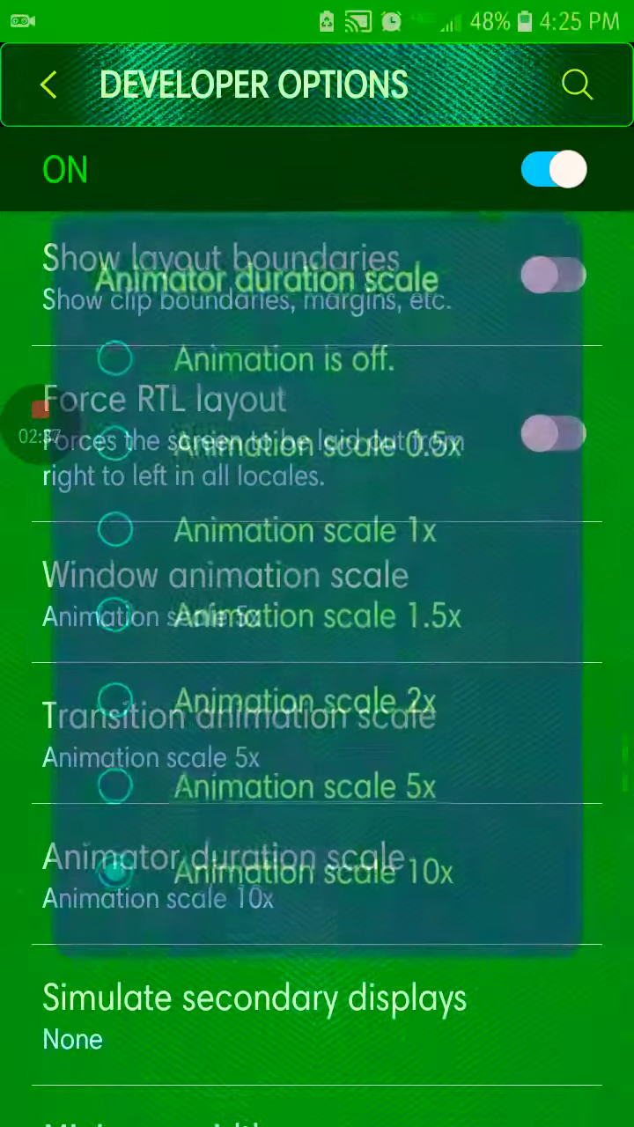
pyautogui.click(317, 785)
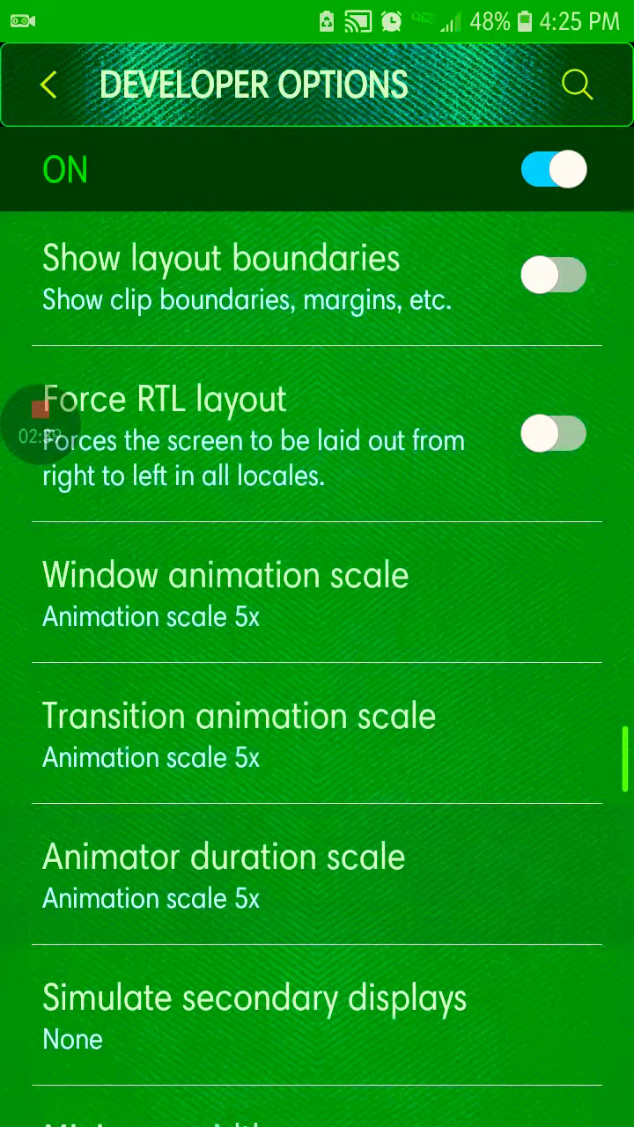
# Set the transition animation scale to 1x and the window scale to 0.5x
pyautogui.click(226, 574)
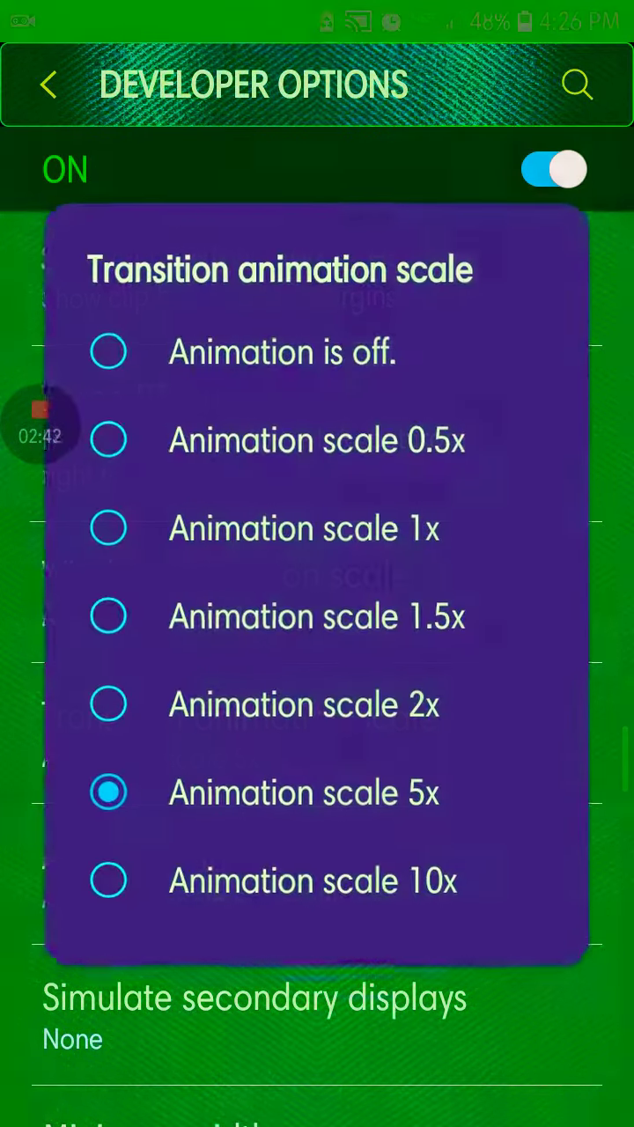
pyautogui.click(303, 529)
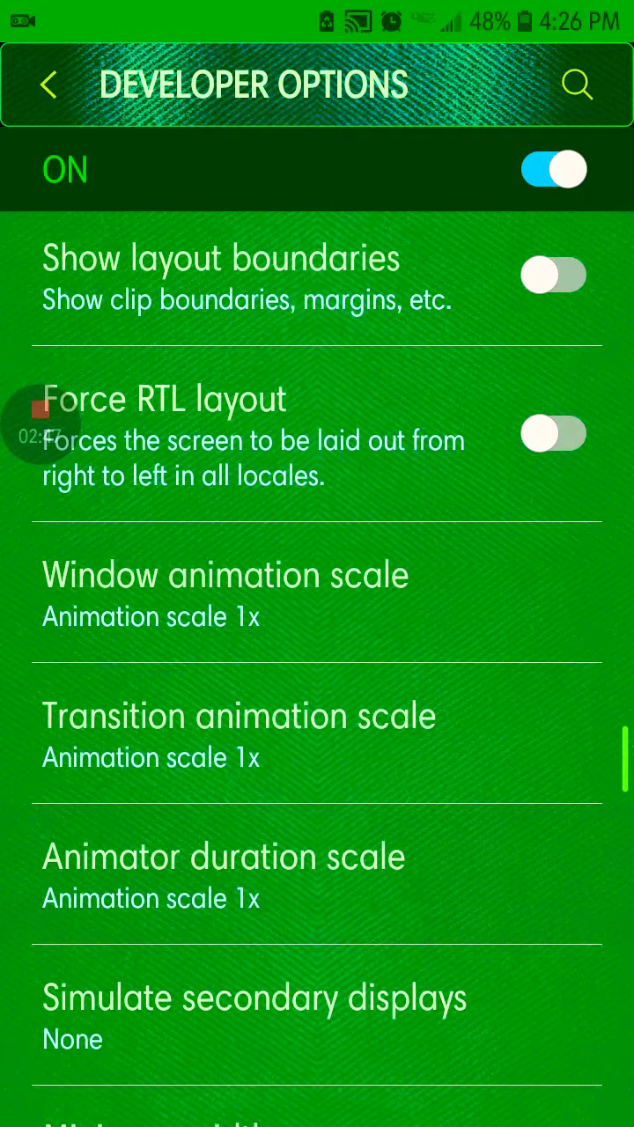
pyautogui.click(225, 595)
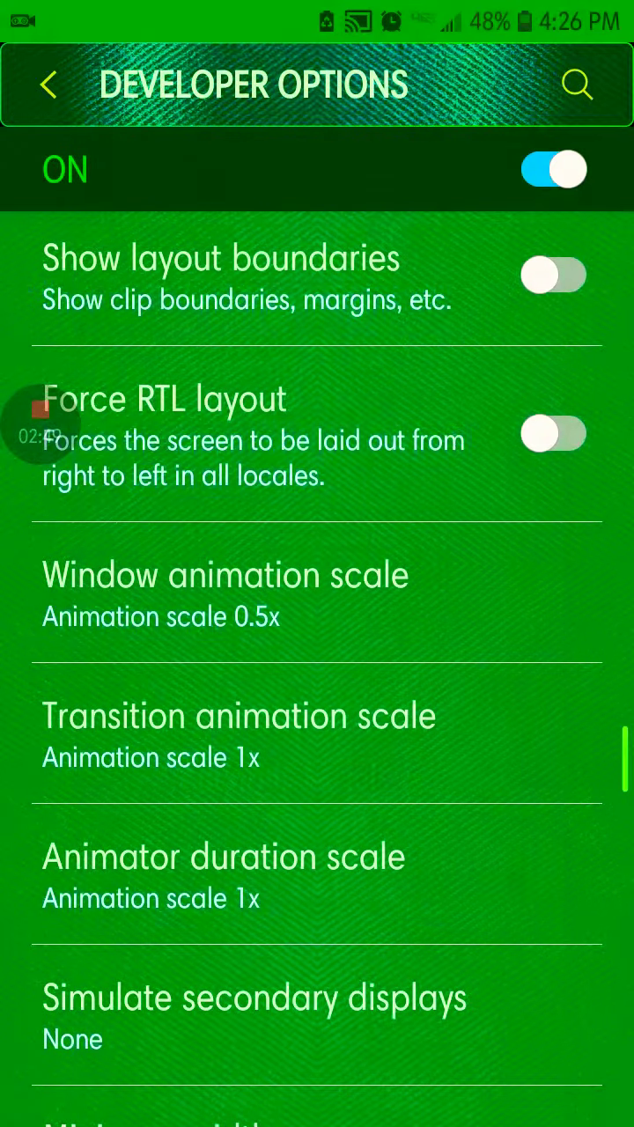
# Switch the transition animation and animator duration scales to 'Animation is off.'
pyautogui.click(240, 737)
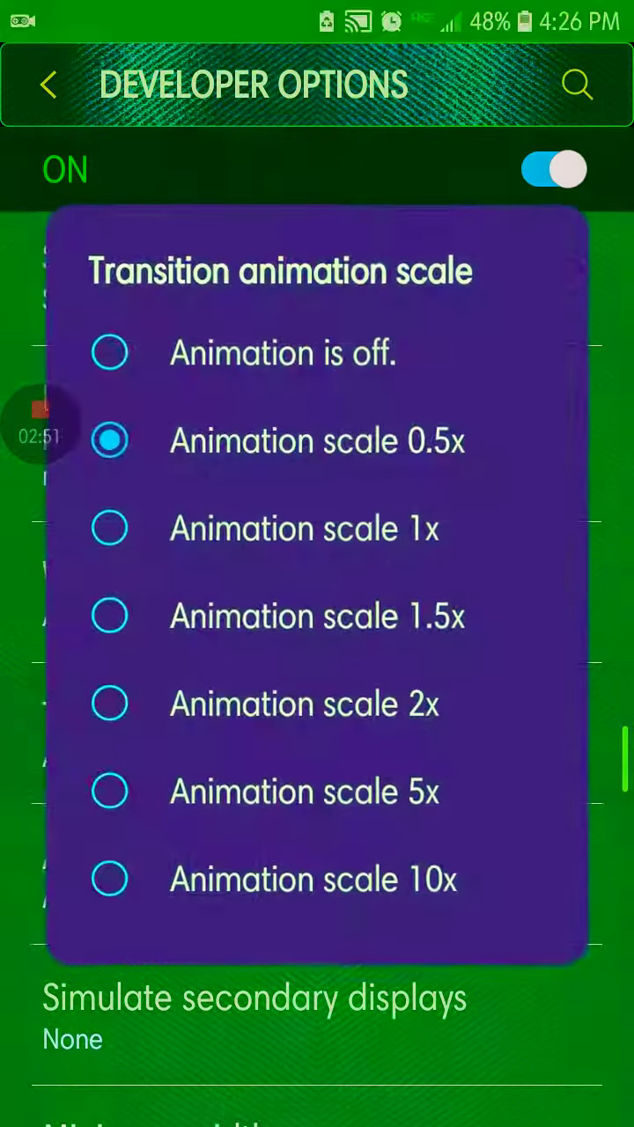
pyautogui.click(109, 529)
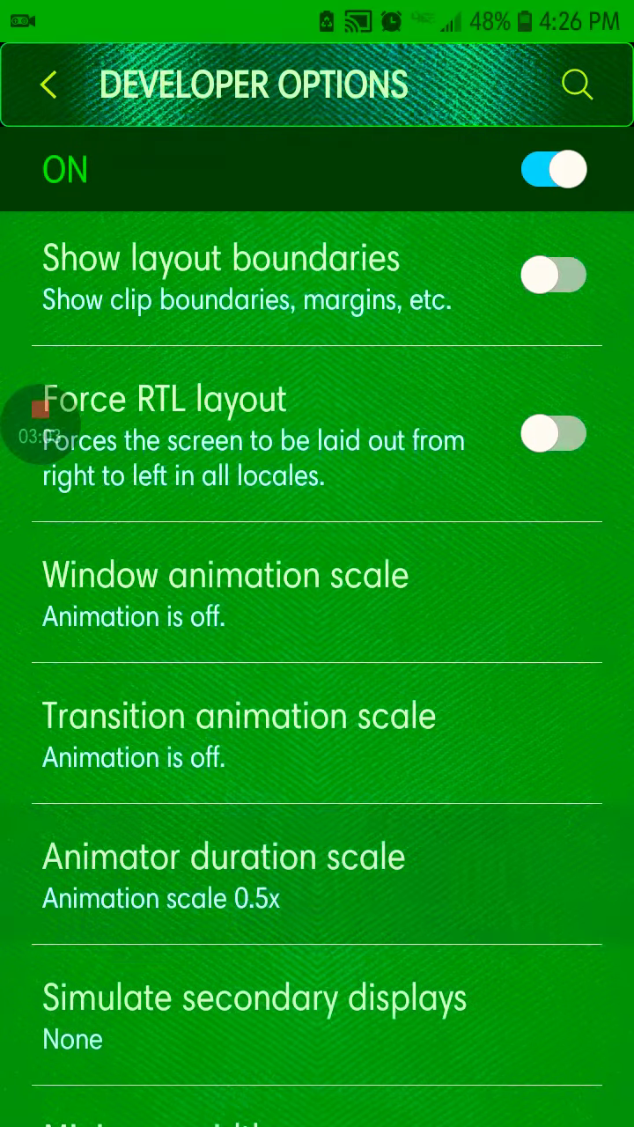
pyautogui.click(223, 877)
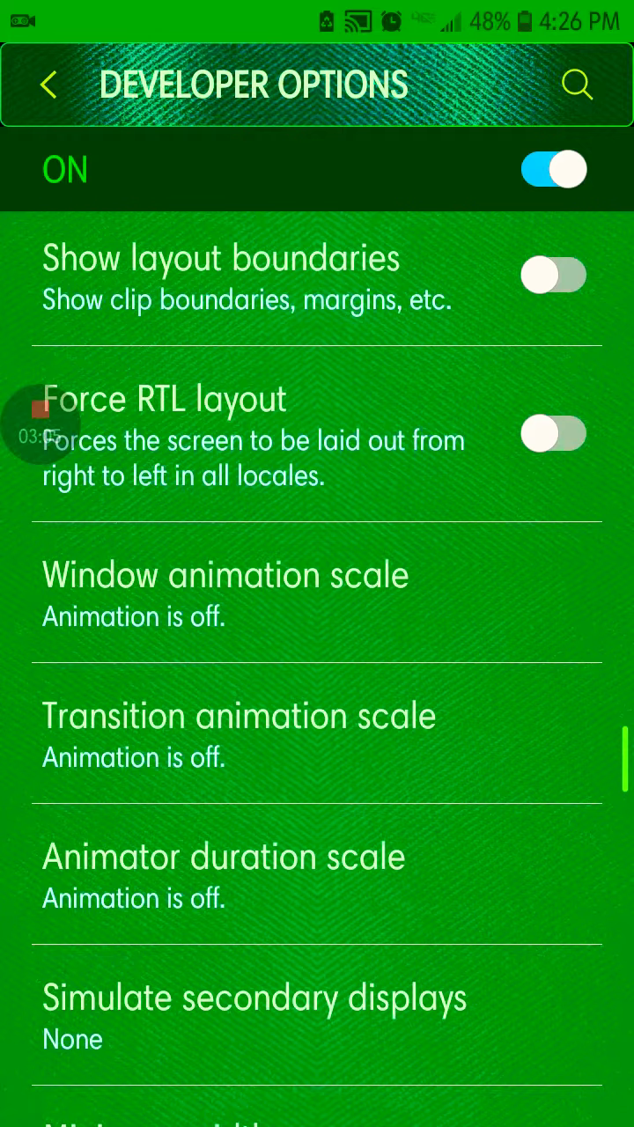
pyautogui.scroll(-3)
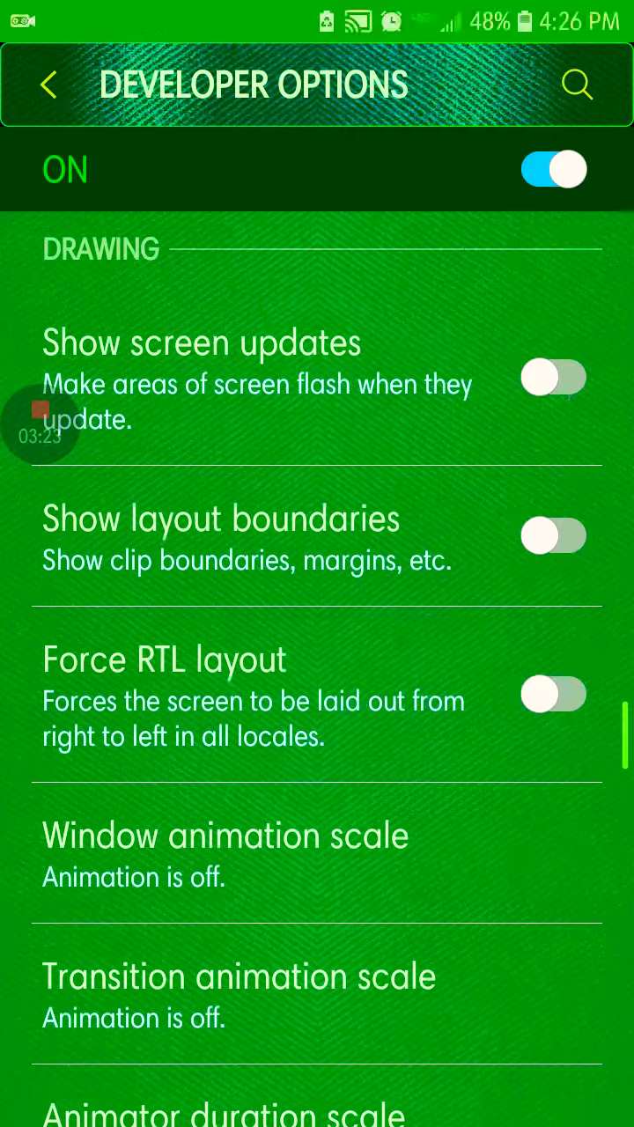
# Scroll through the remaining Developer options before returning to the main Settings list
pyautogui.scroll(-3)
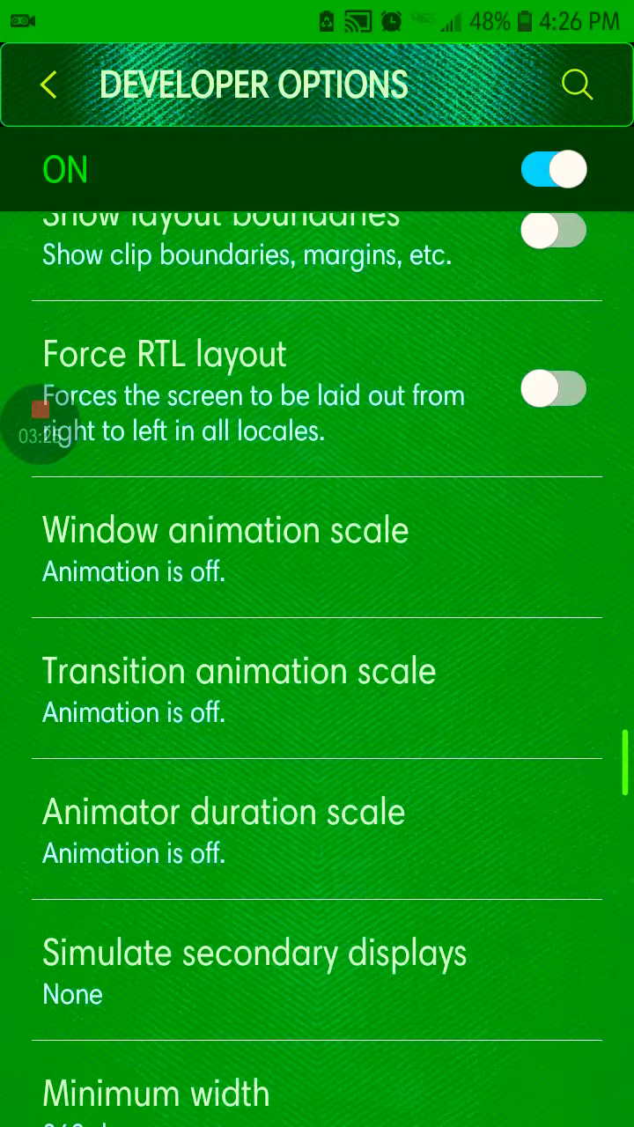
pyautogui.scroll(-3)
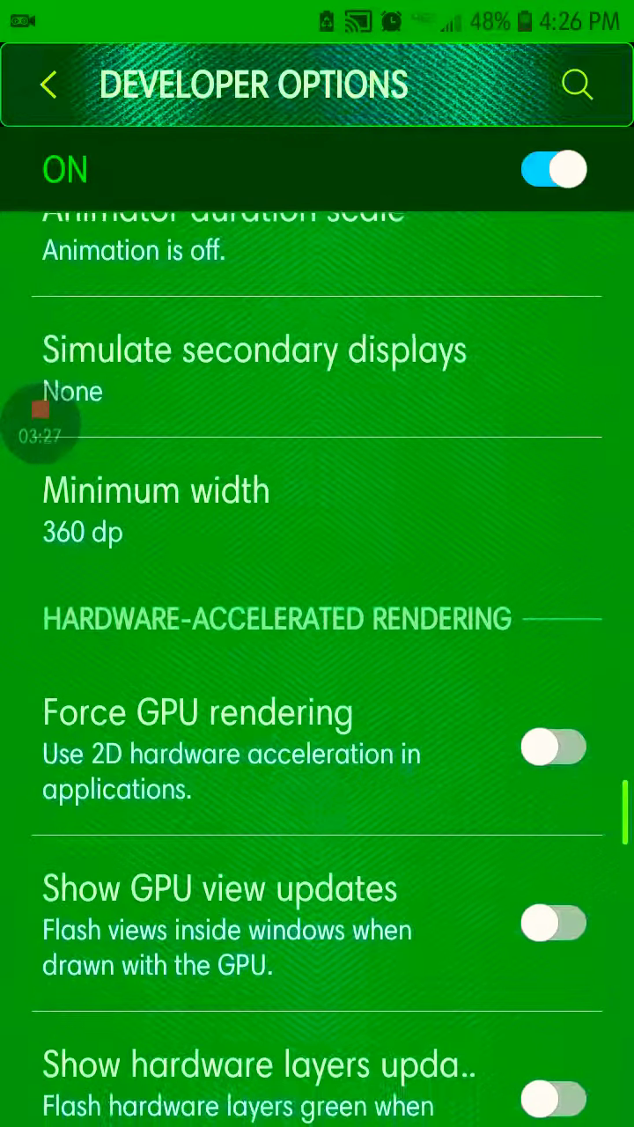
pyautogui.scroll(-3)
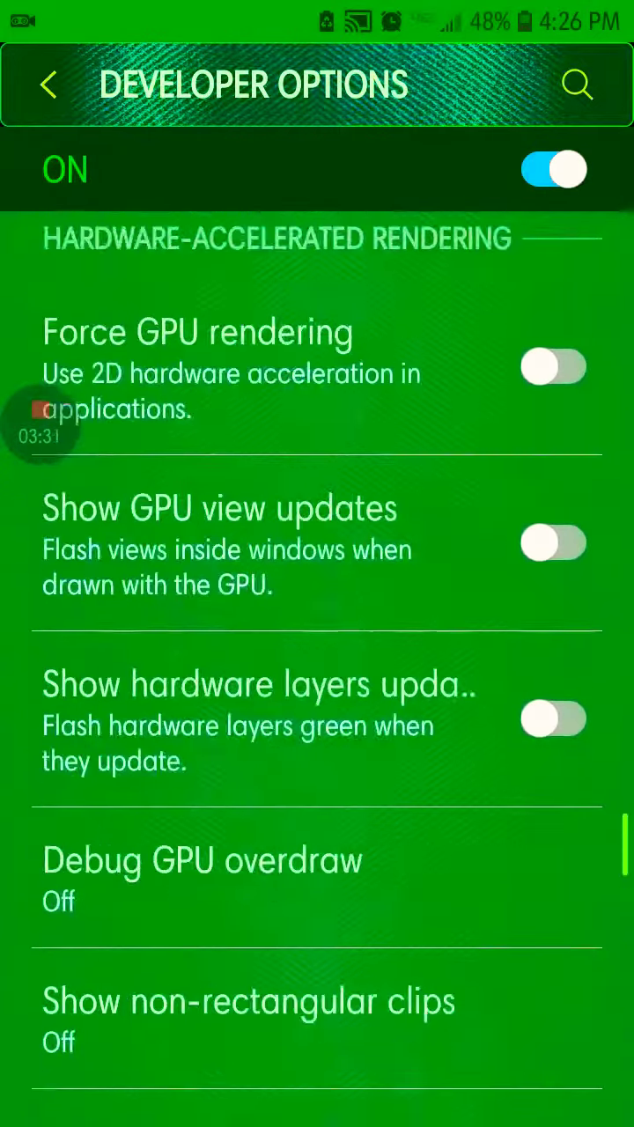
pyautogui.scroll(-3)
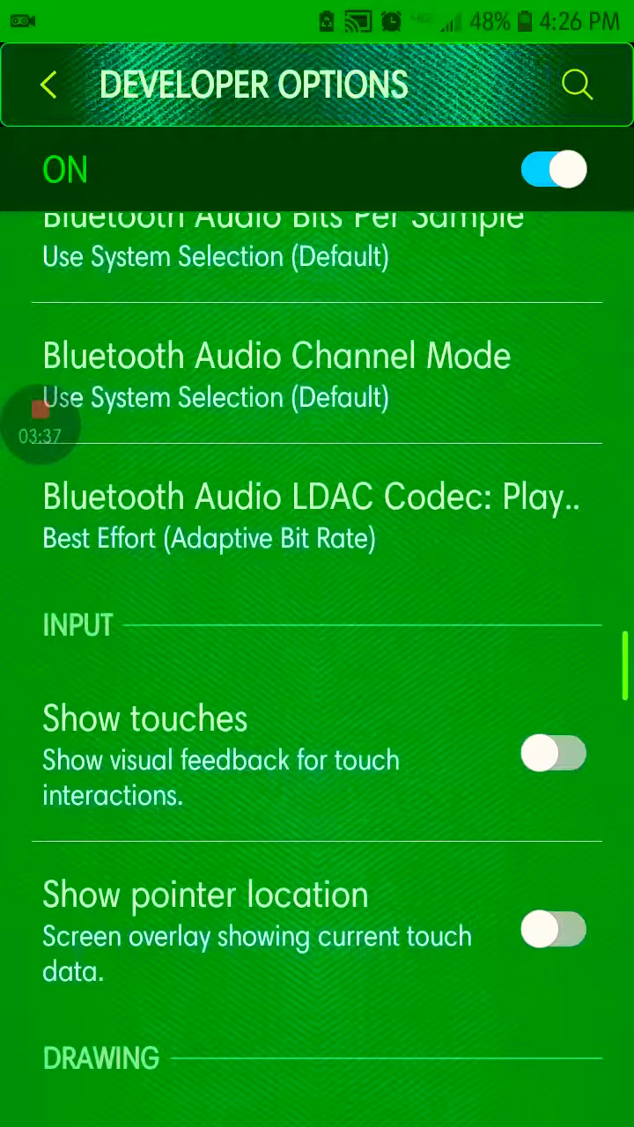
pyautogui.scroll(-3)
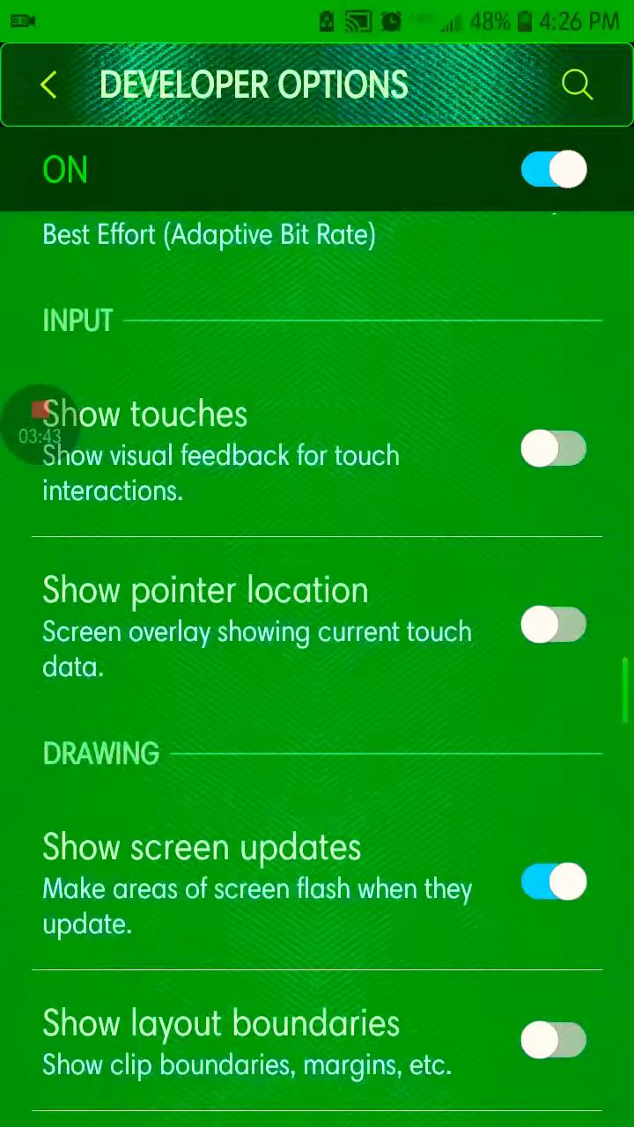
pyautogui.scroll(-3)
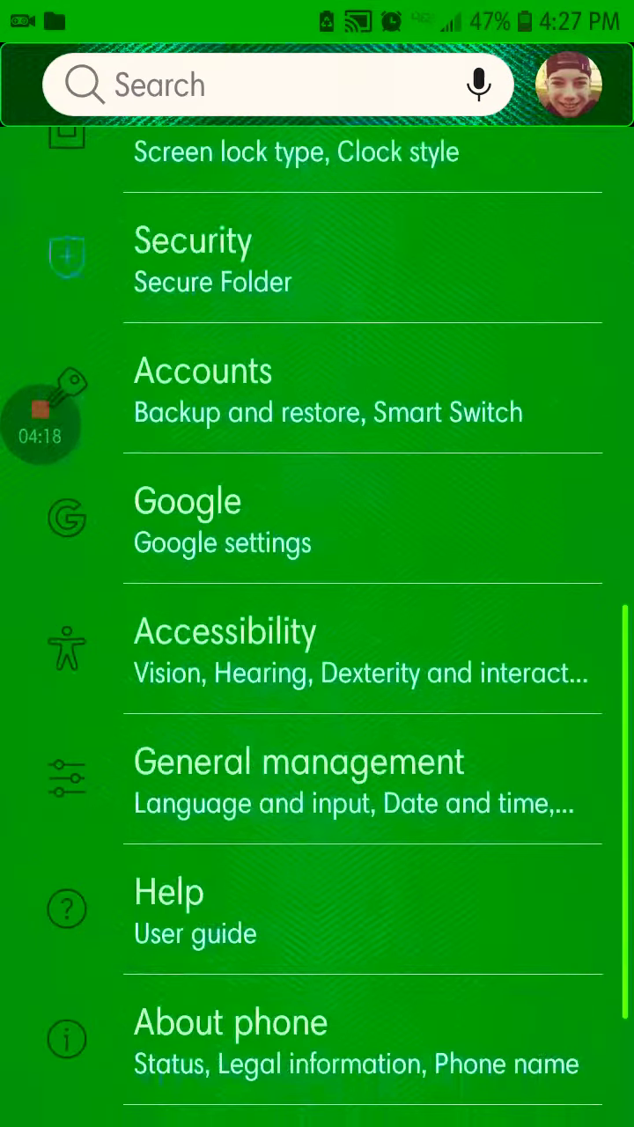
pyautogui.scroll(-3)
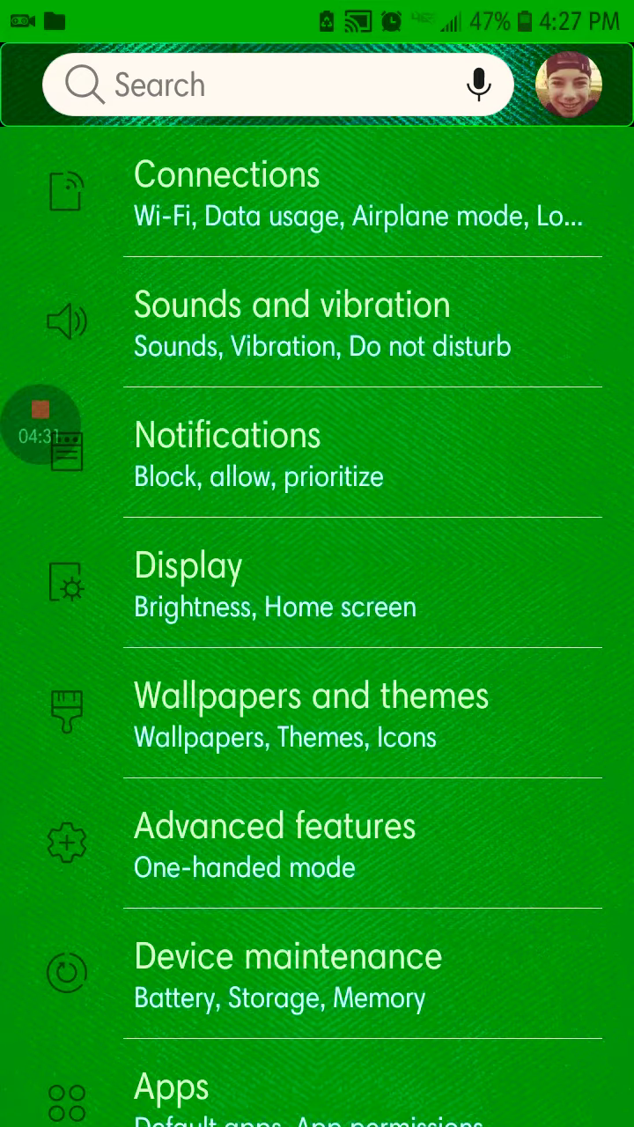
pyautogui.scroll(-3)
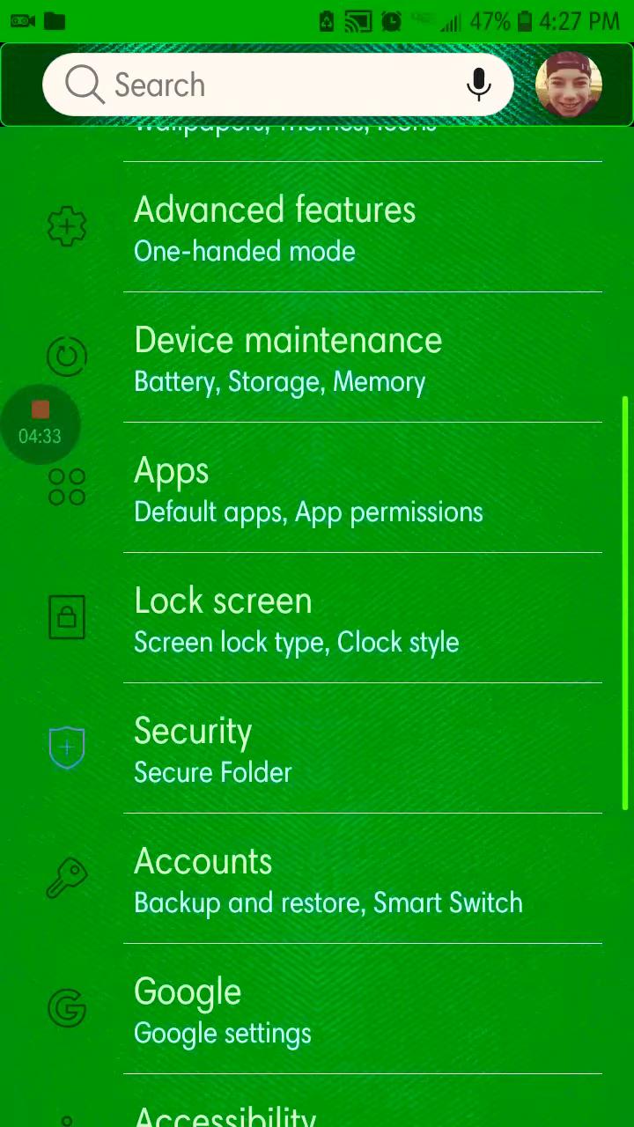